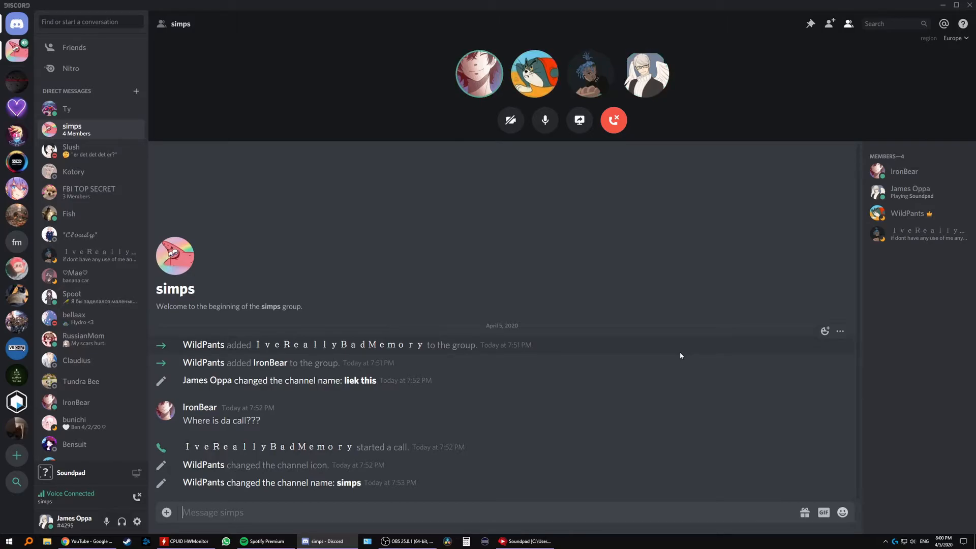
mouse_move(575, 156)
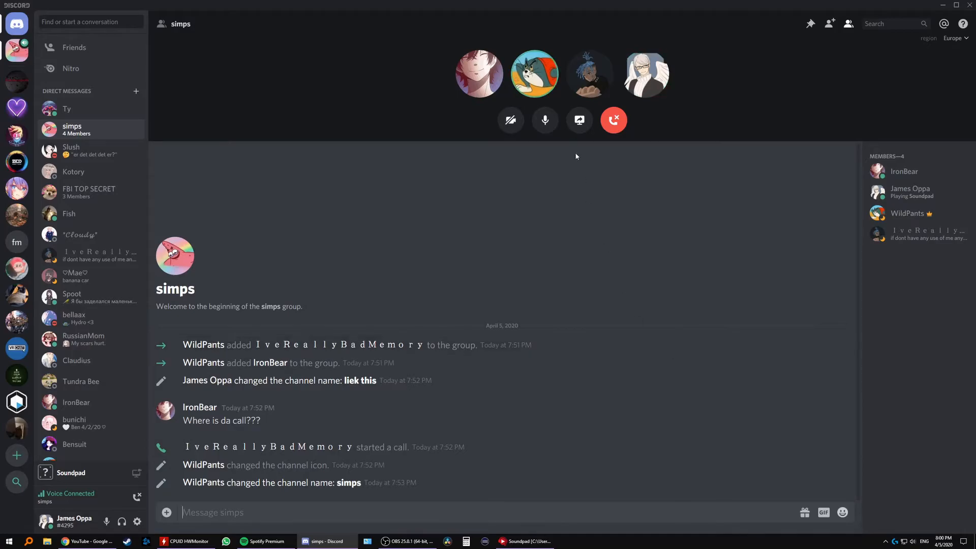